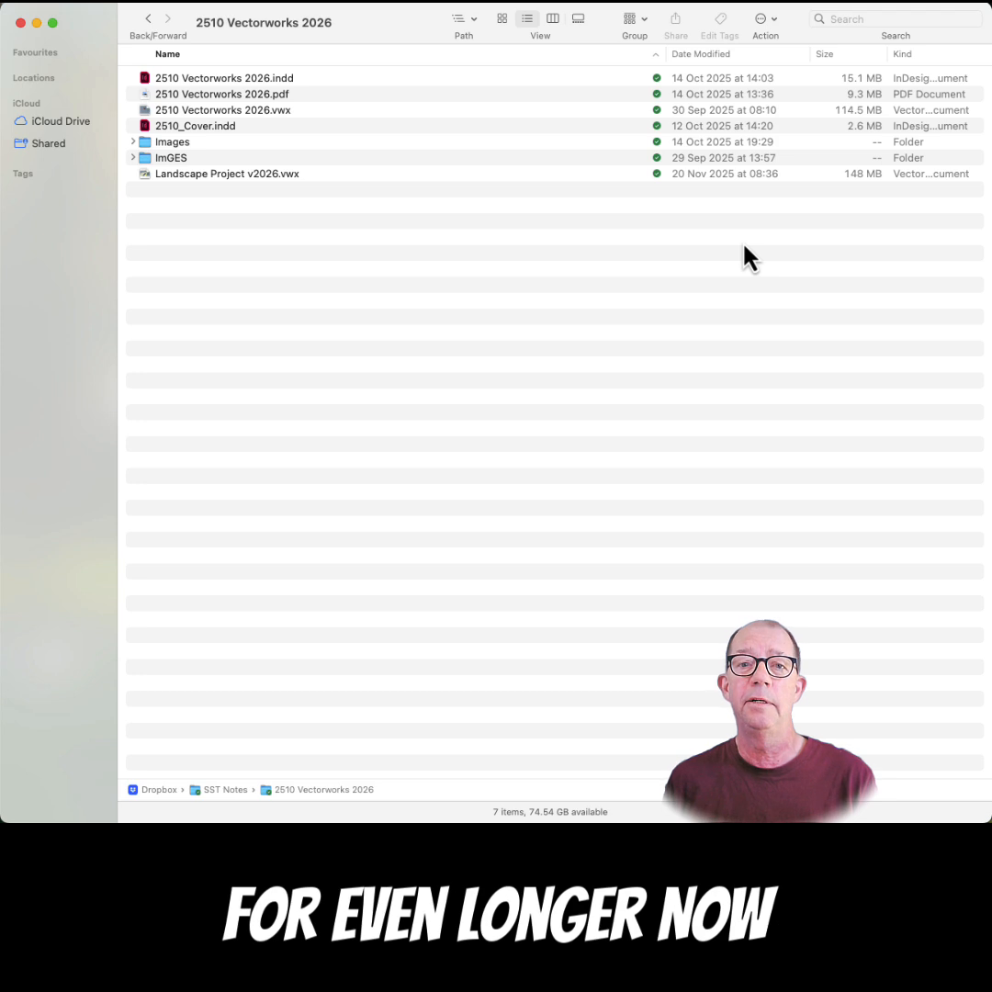
pyautogui.moveTo(400, 349)
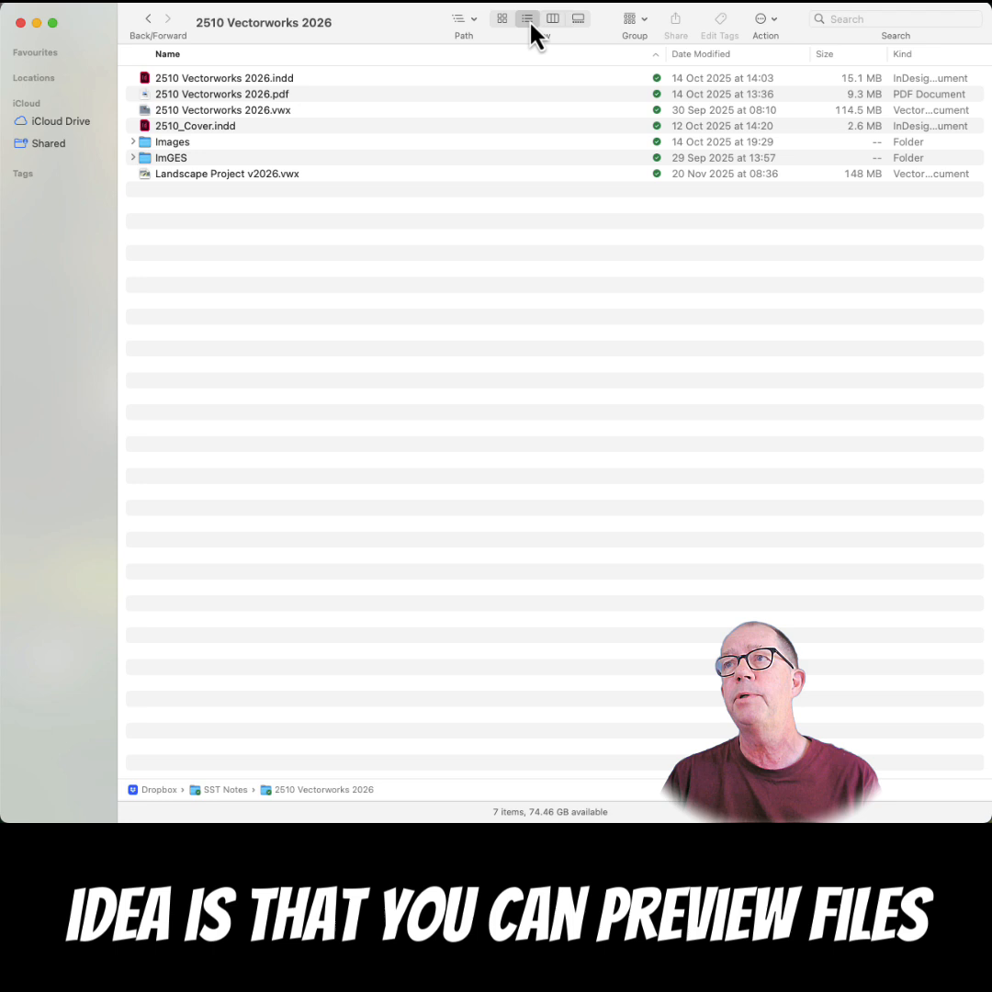
# Switch to column view and preview PNG screenshots from the Images folder, then return to list view
pyautogui.click(553, 18)
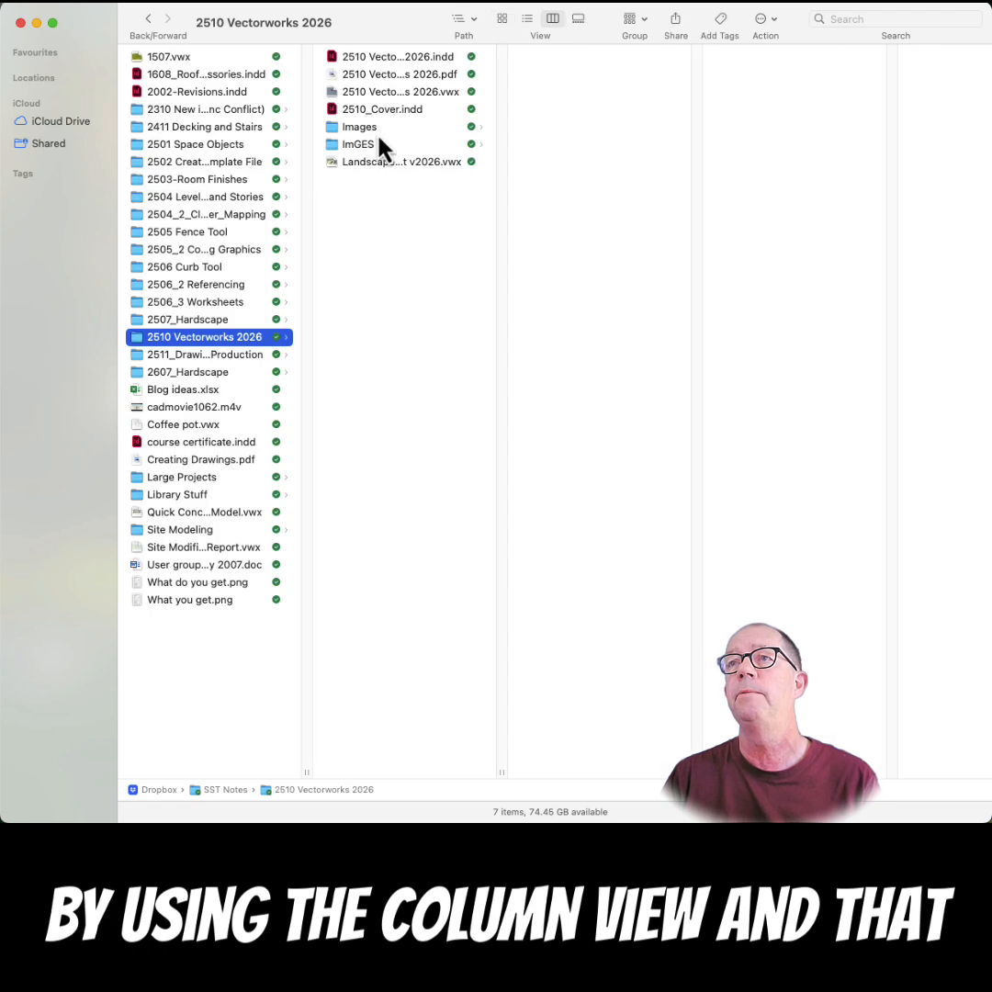
pyautogui.click(359, 126)
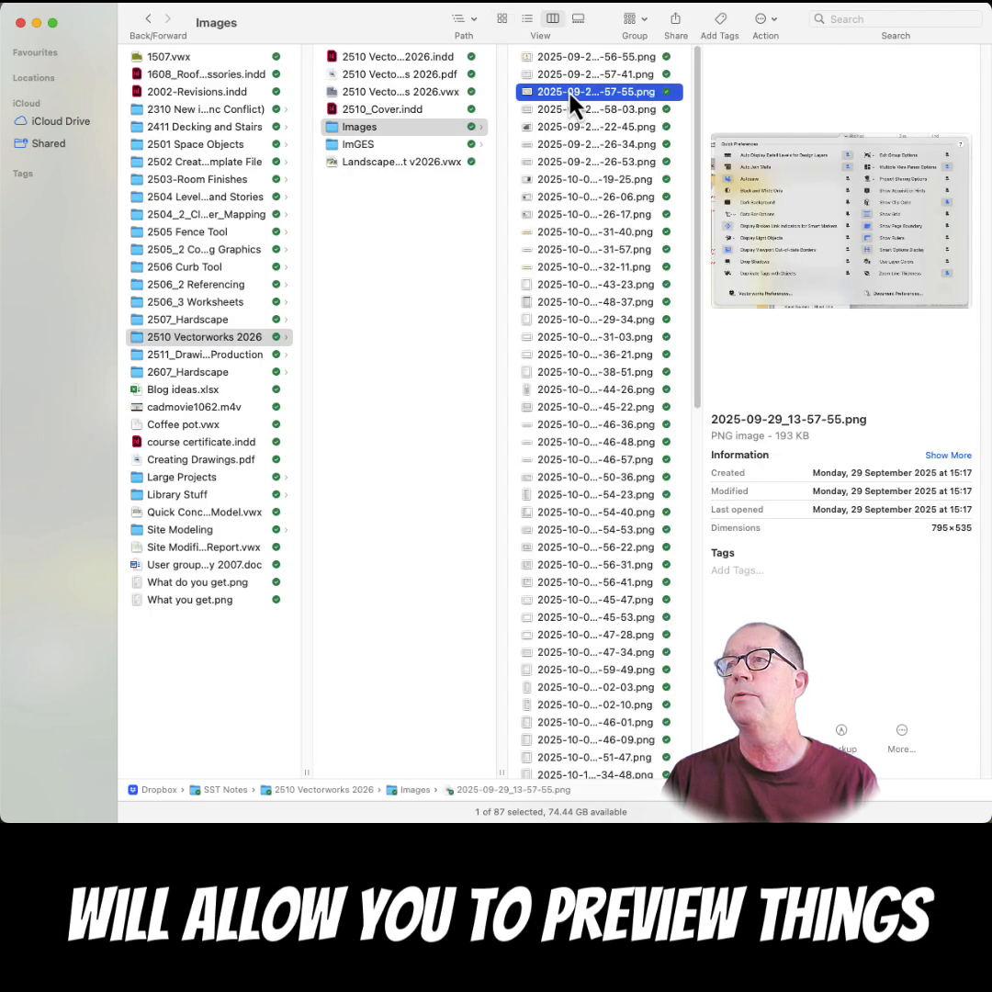
pyautogui.click(595, 73)
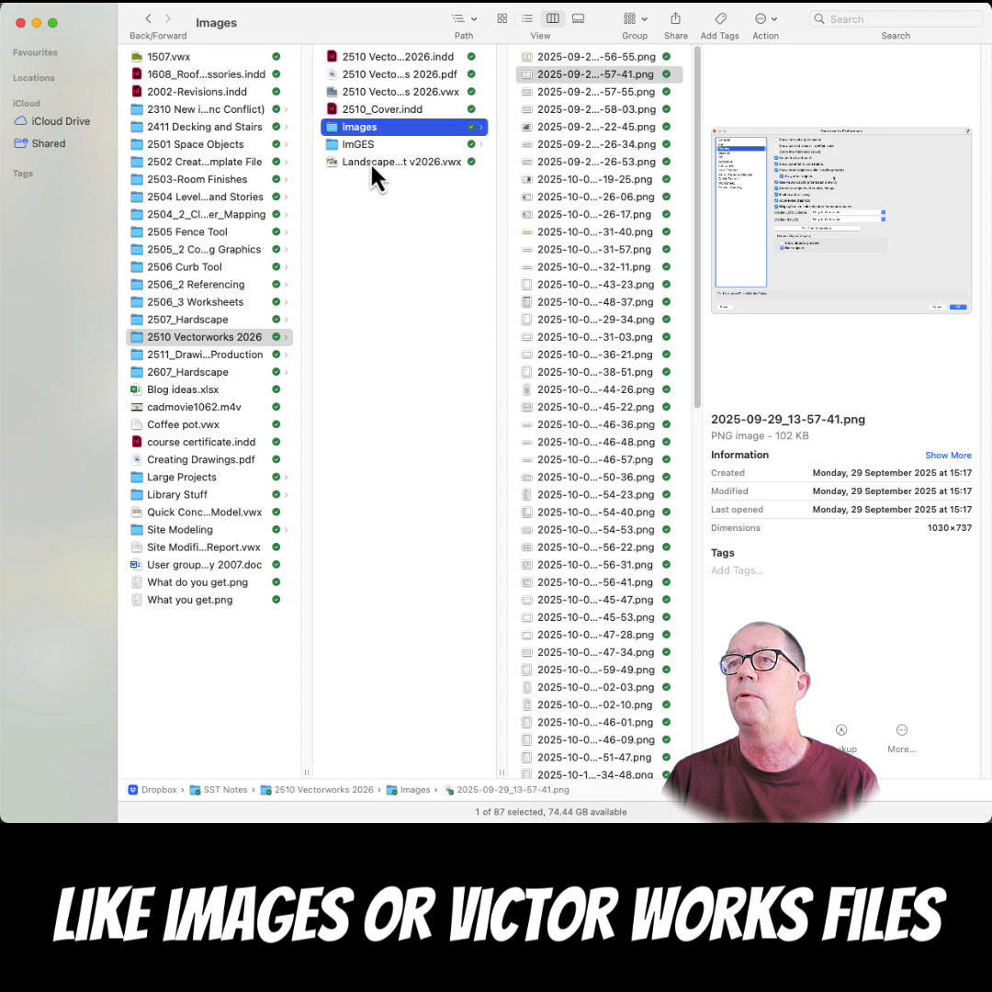
pyautogui.click(400, 161)
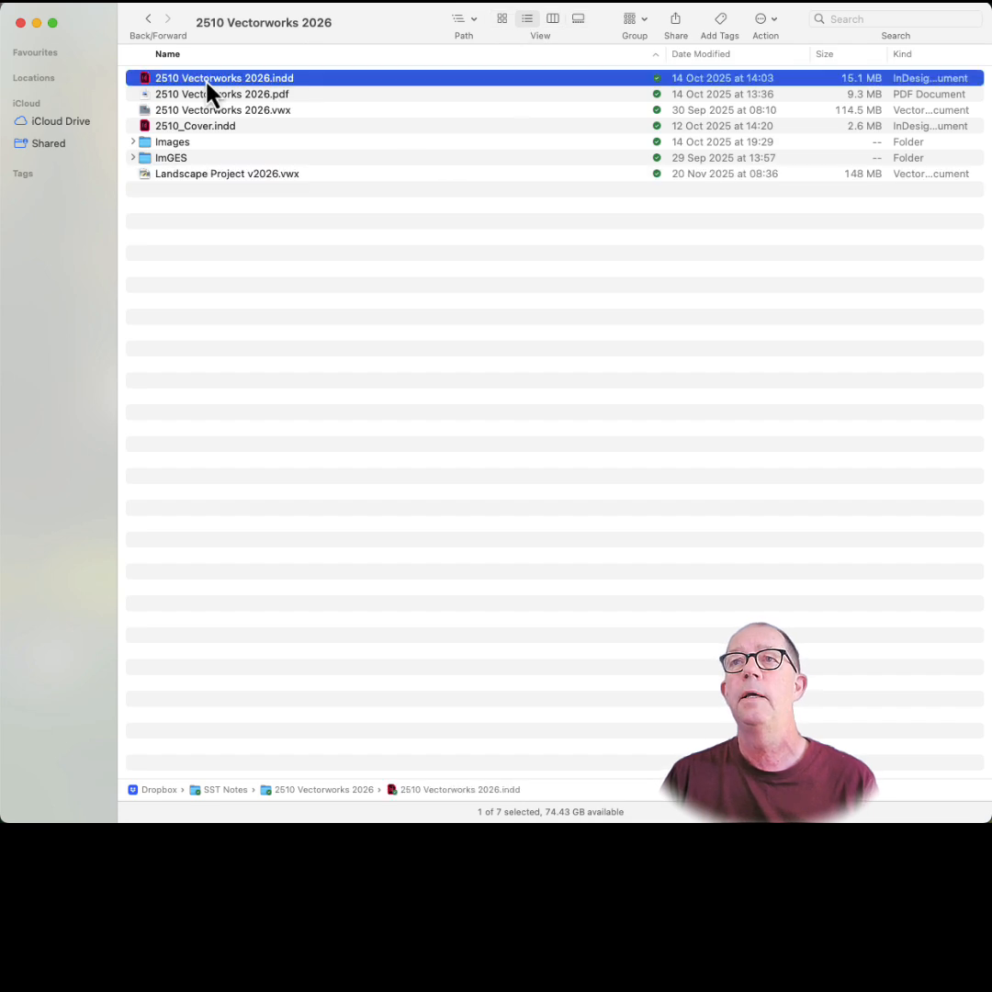
# Quick Look the 2510 Vectorworks 2026.pdf cover, then close the preview
pyautogui.press('space')
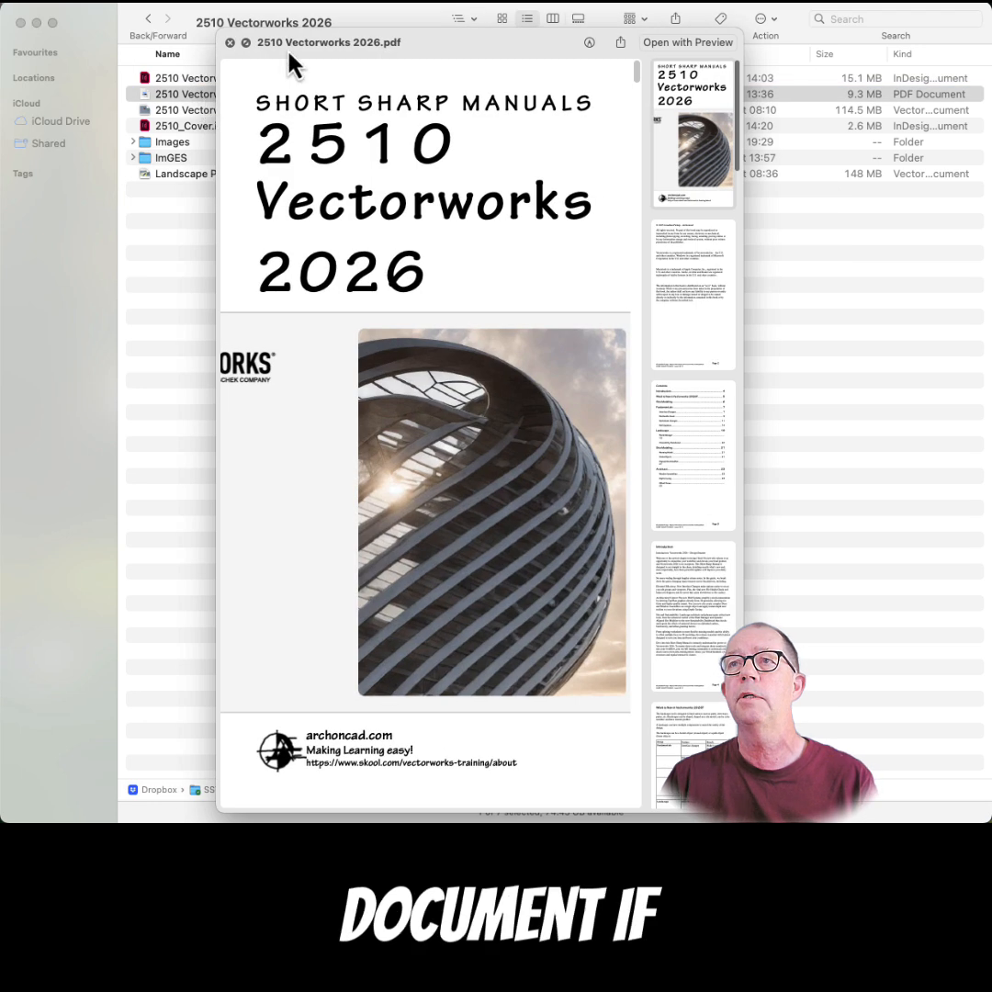
pyautogui.click(229, 42)
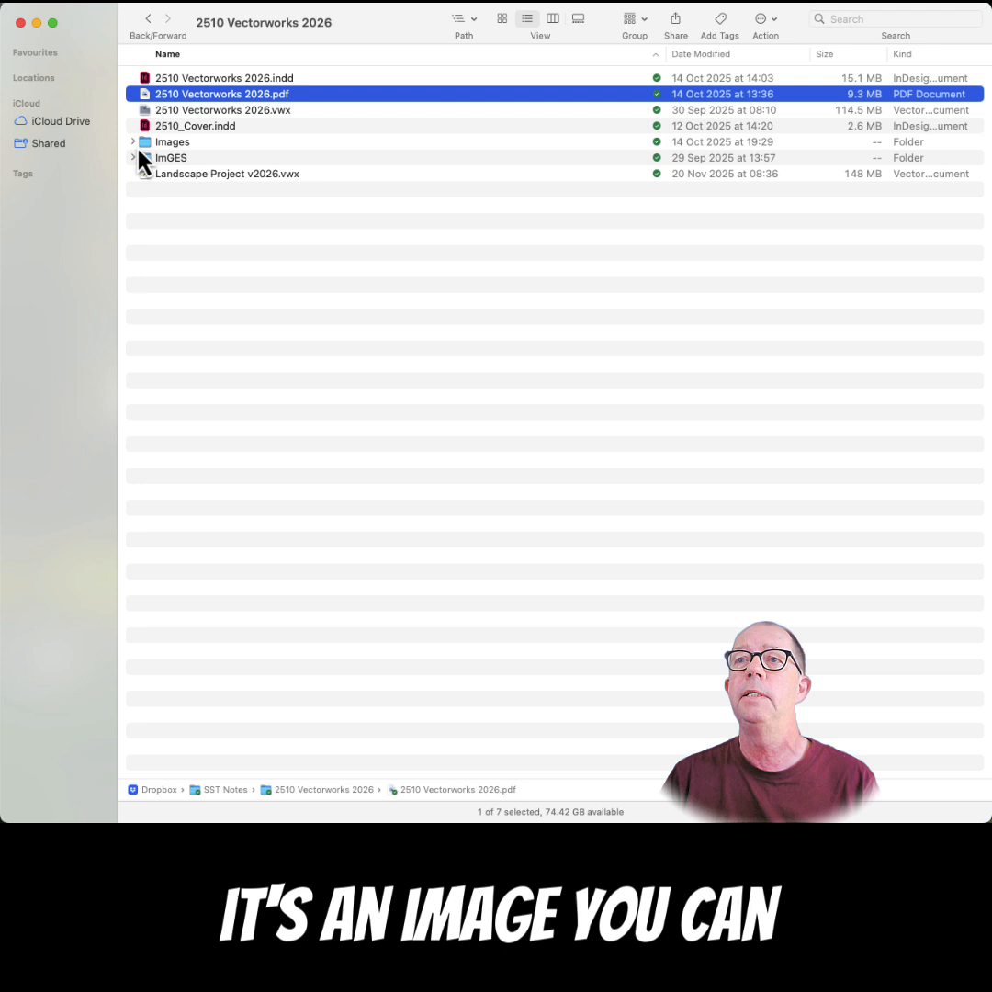
# Quick Look Landscape Project v2026.vwx to show its 3D landscape model
pyautogui.click(132, 141)
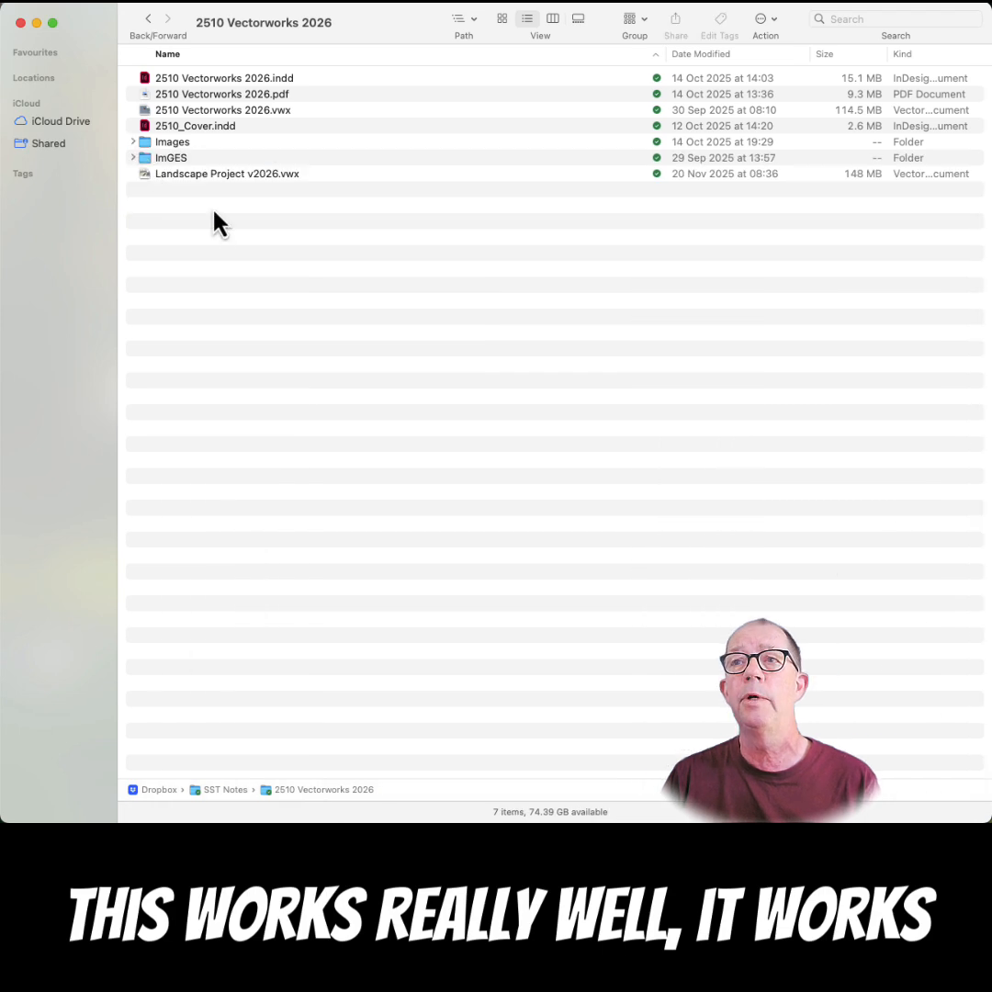
pyautogui.click(227, 173)
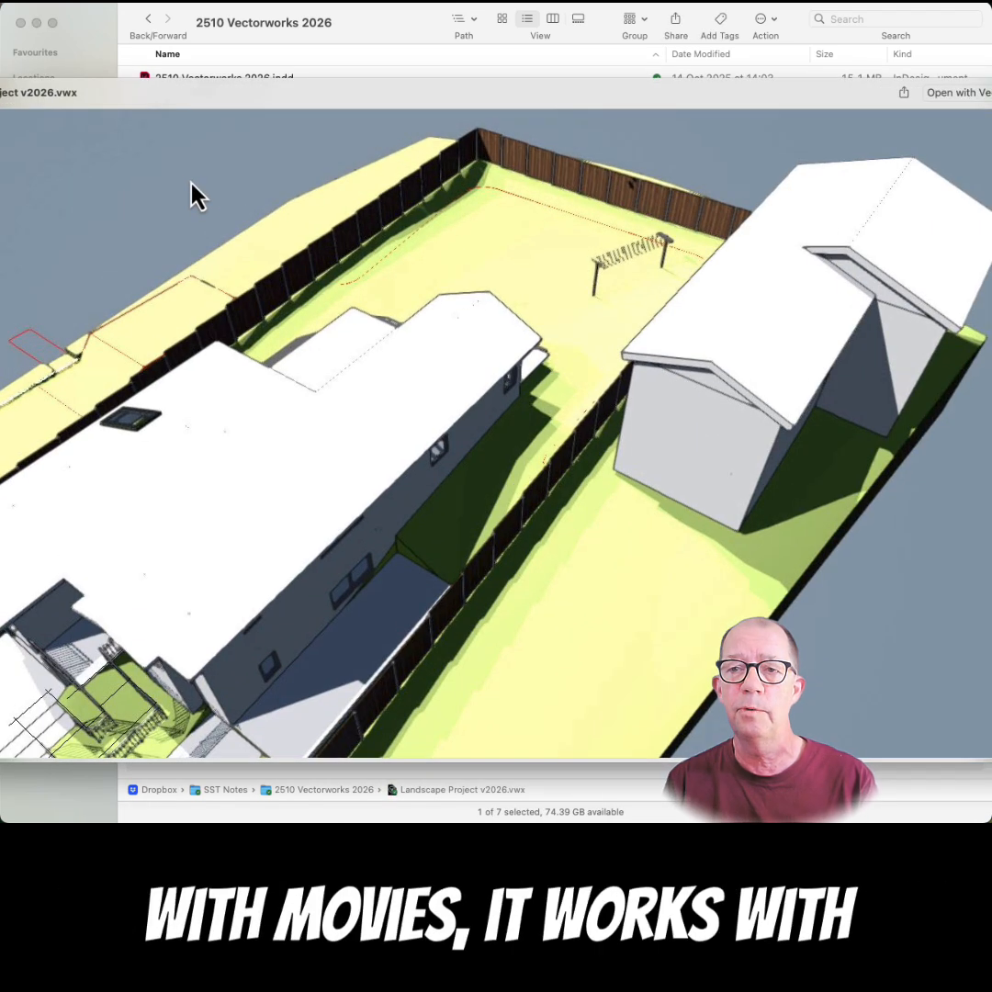